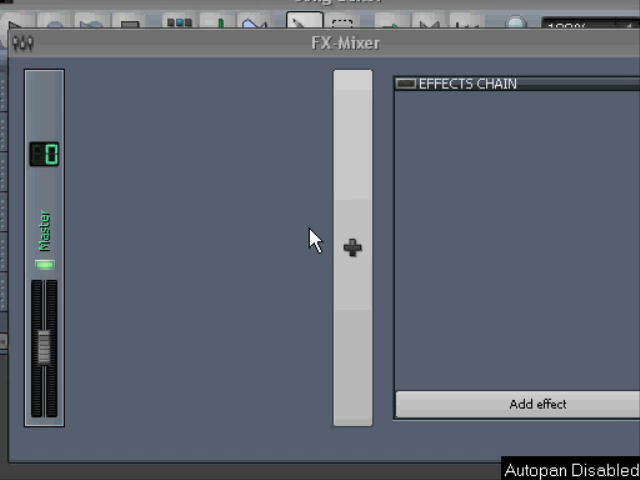
mouse_move(300, 222)
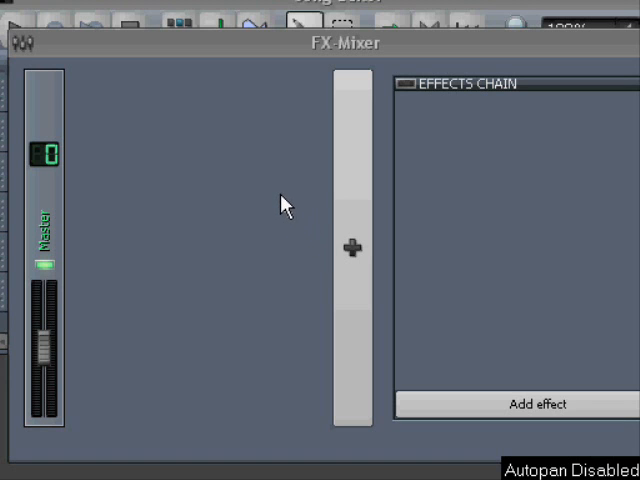
mouse_move(278, 42)
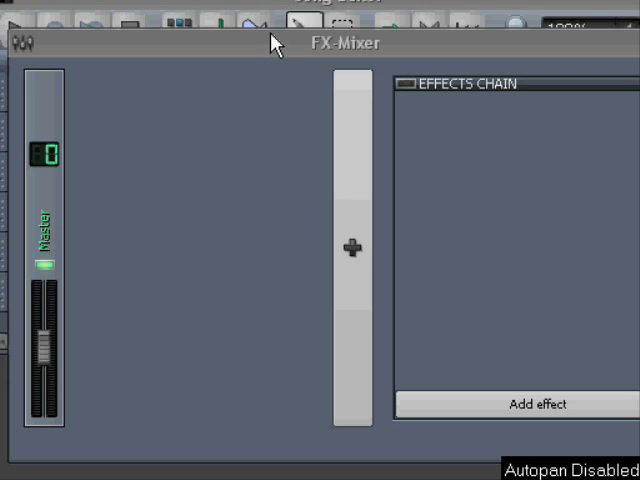
Add a new FX 1 channel beside Master using the mixer's + button.
click(280, 44)
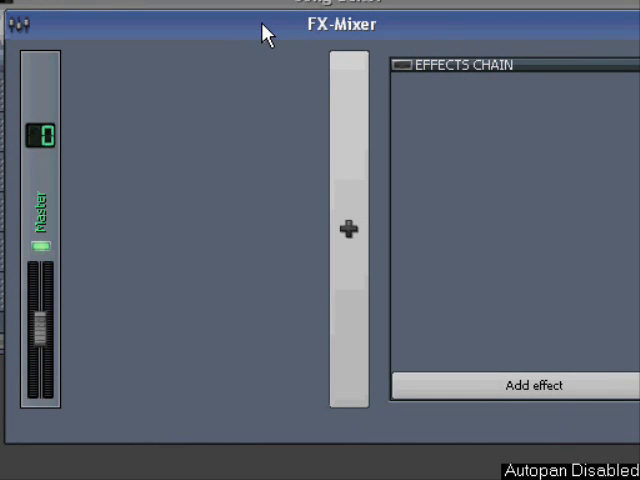
mouse_move(220, 348)
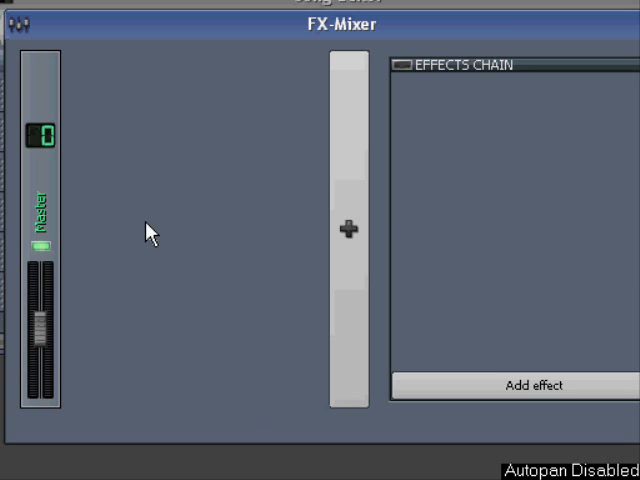
mouse_move(156, 244)
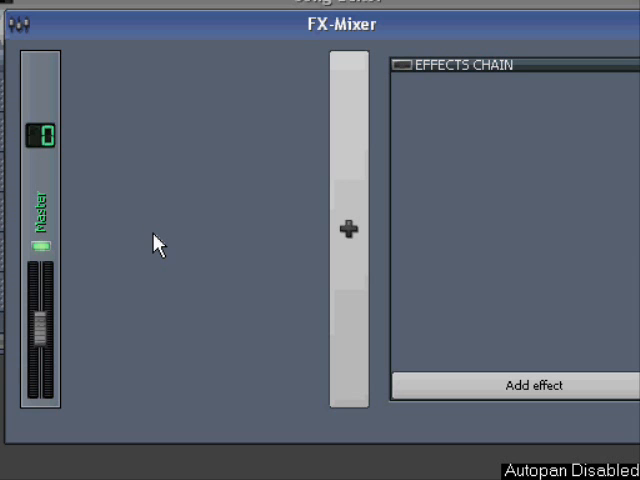
mouse_move(148, 248)
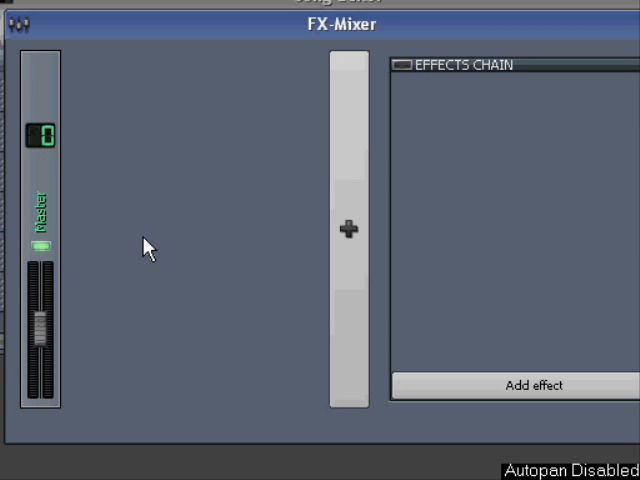
mouse_move(260, 420)
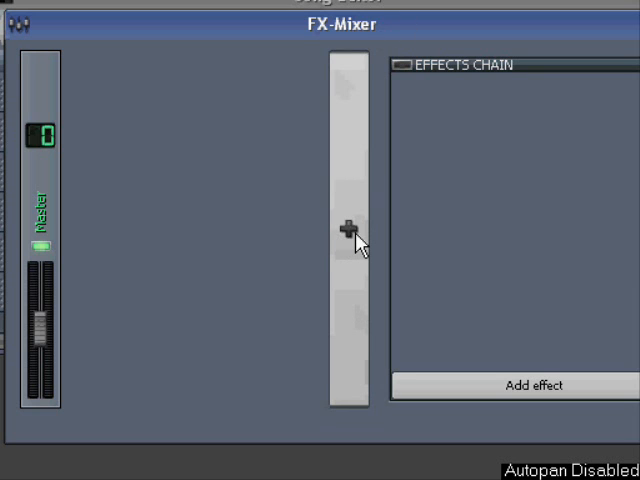
mouse_move(356, 244)
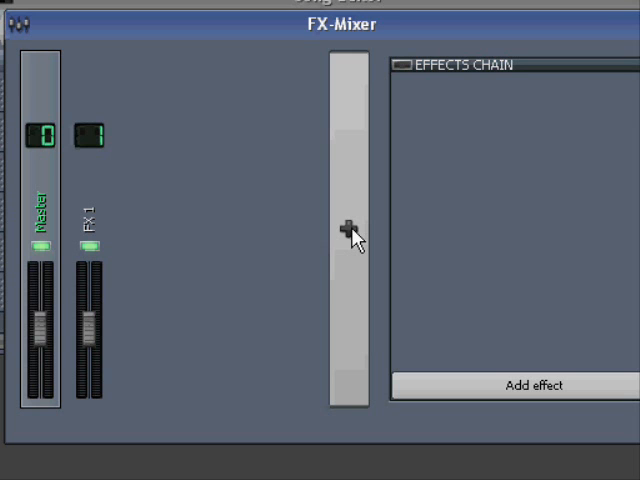
mouse_move(324, 304)
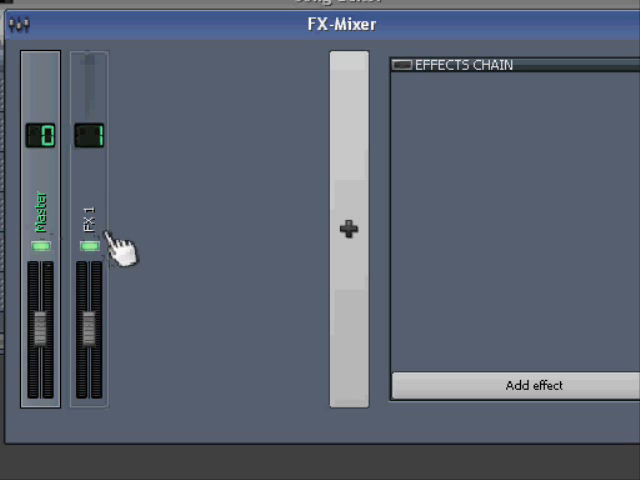
mouse_move(116, 244)
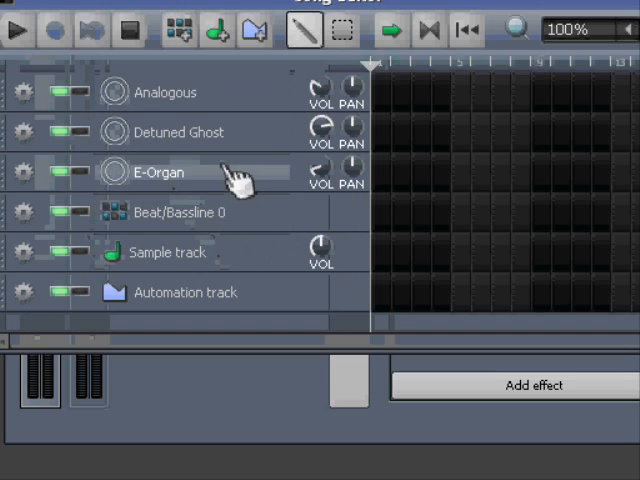
mouse_move(236, 96)
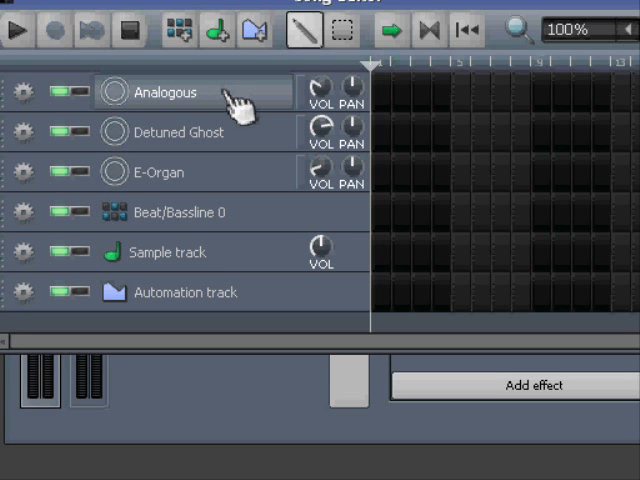
Bring up the Analogous track's Triple Oscillator instrument window from the Song Editor.
click(164, 92)
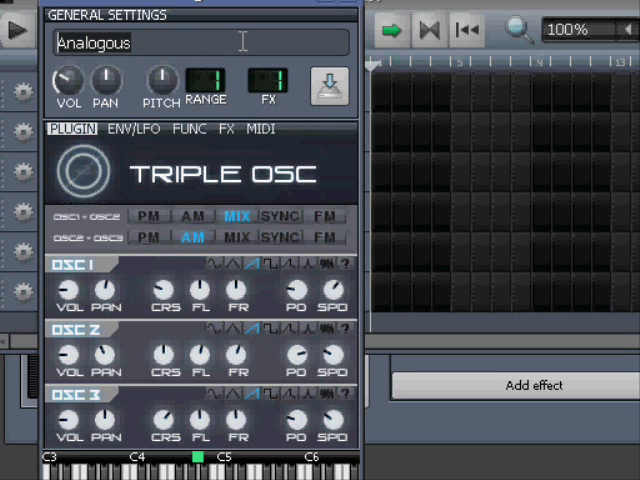
mouse_move(456, 18)
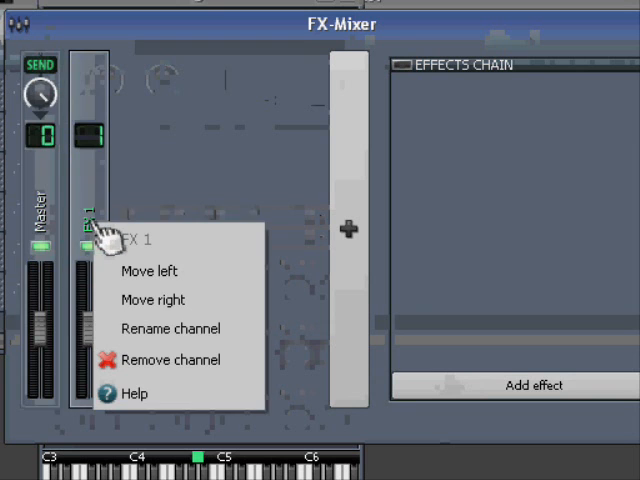
Rename the FX 1 channel to 'Analogous' and confirm.
click(170, 328)
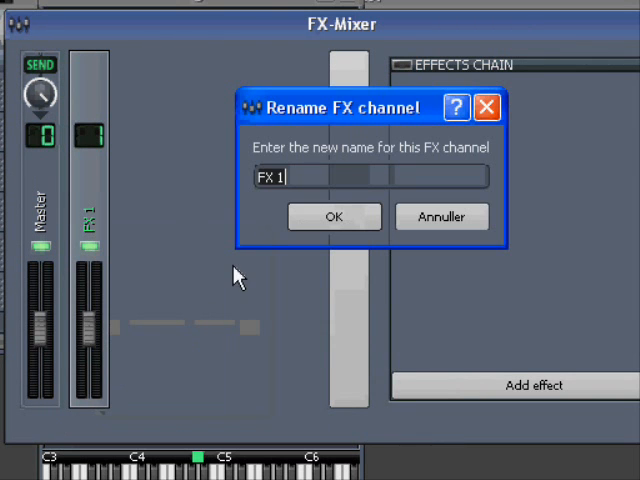
text(Analogous)
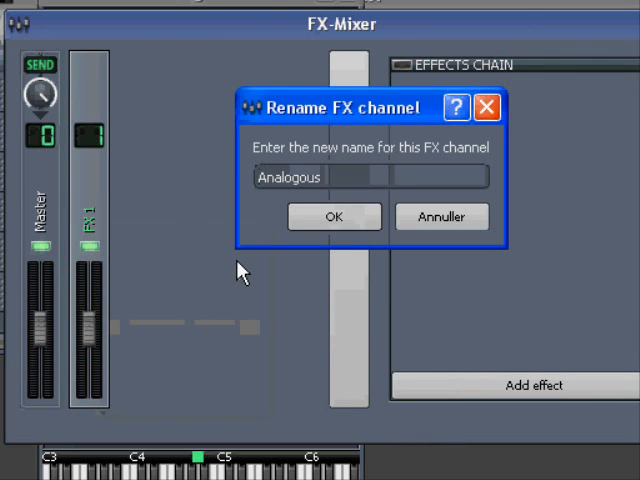
click(334, 216)
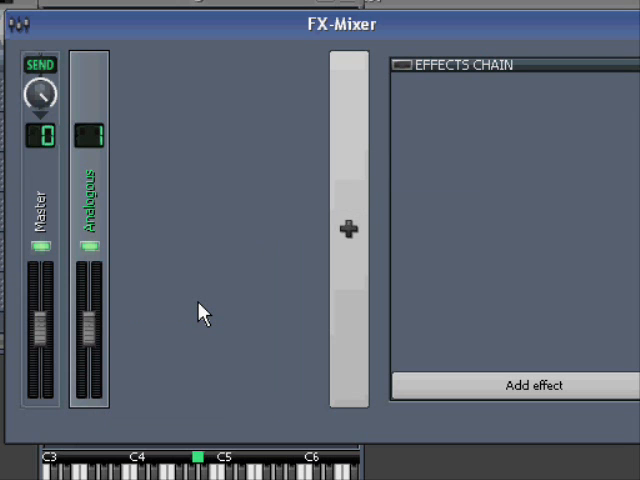
mouse_move(130, 330)
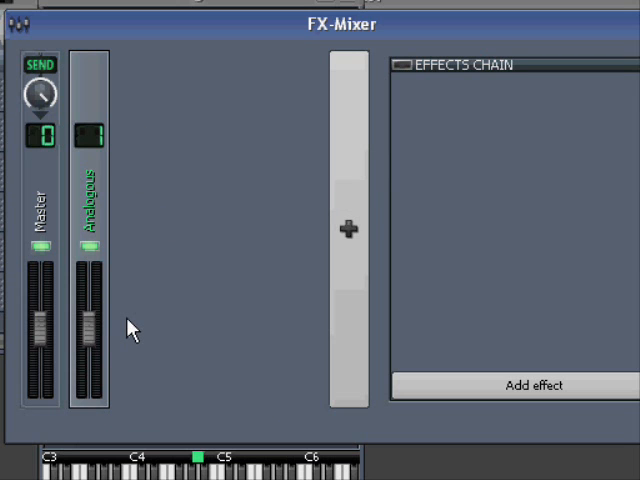
mouse_move(118, 130)
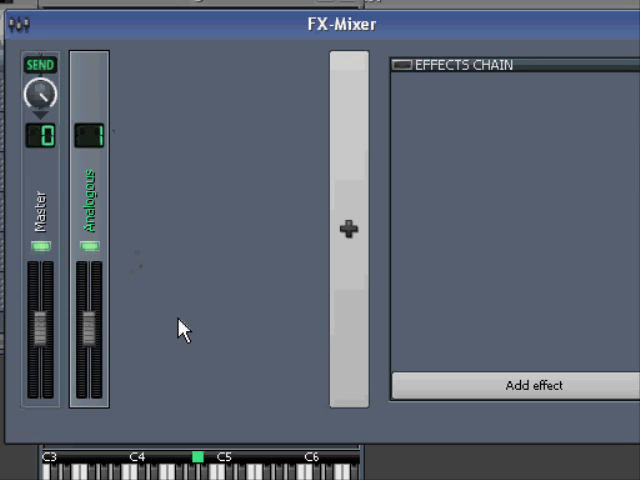
mouse_move(236, 12)
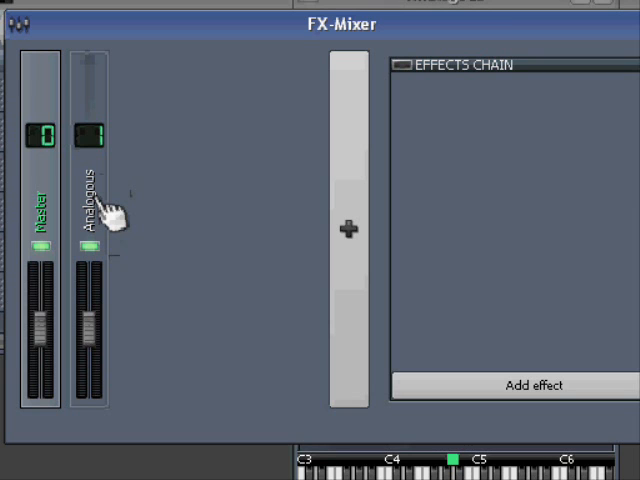
click(42, 210)
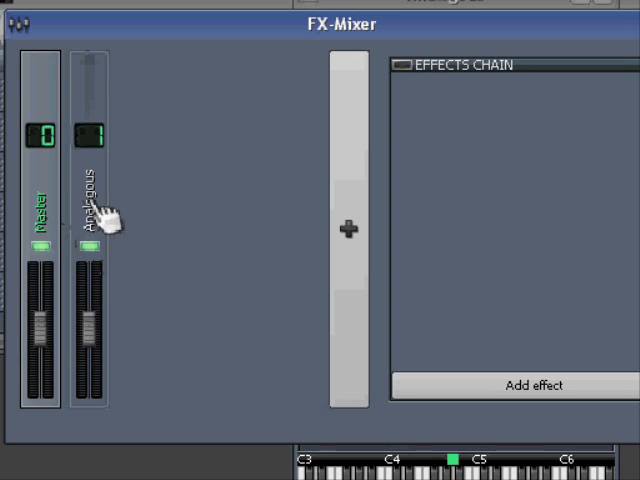
mouse_move(108, 216)
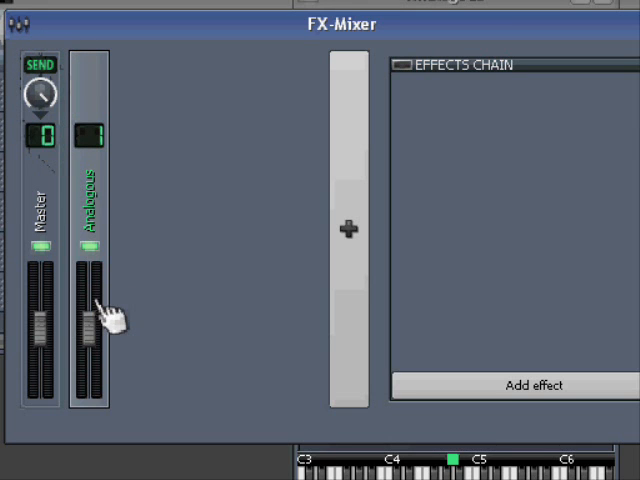
mouse_move(100, 300)
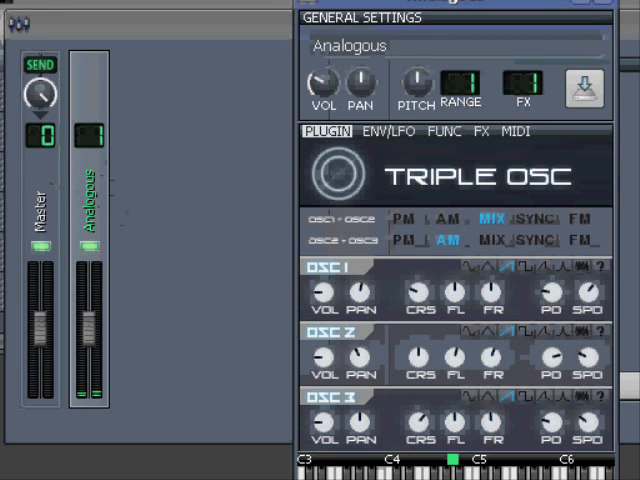
mouse_move(16, 350)
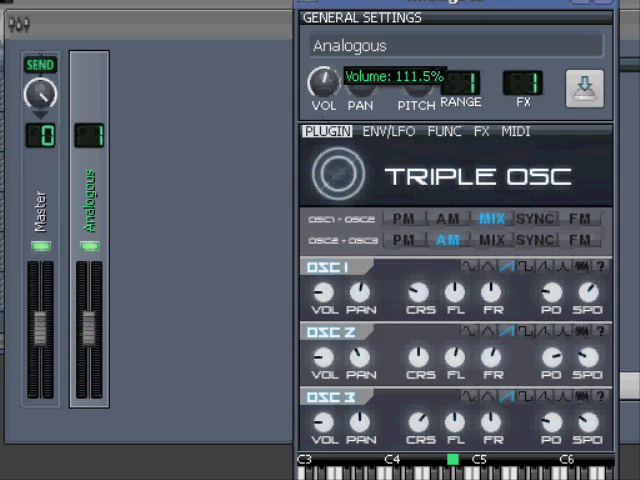
Adjust the VOL knob in the Analogous instrument's General Settings.
drag(322, 84, 322, 96)
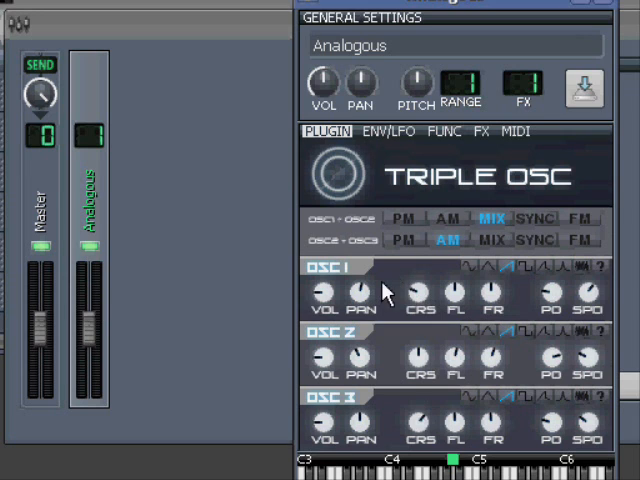
mouse_move(388, 296)
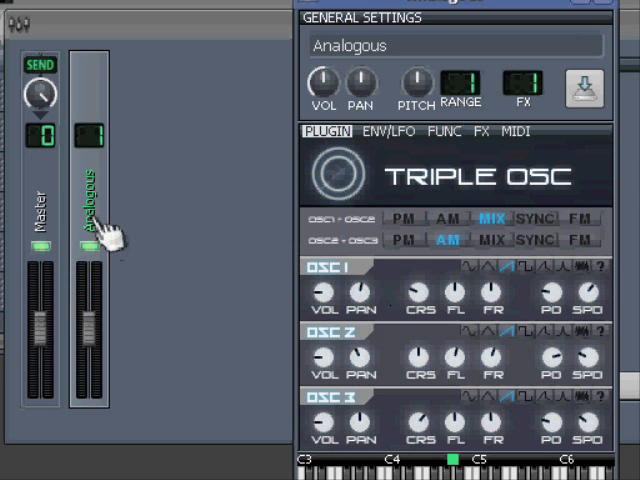
Bring up the Analogous channel's rename box and dismiss it, keeping the name unchanged.
double_click(90, 200)
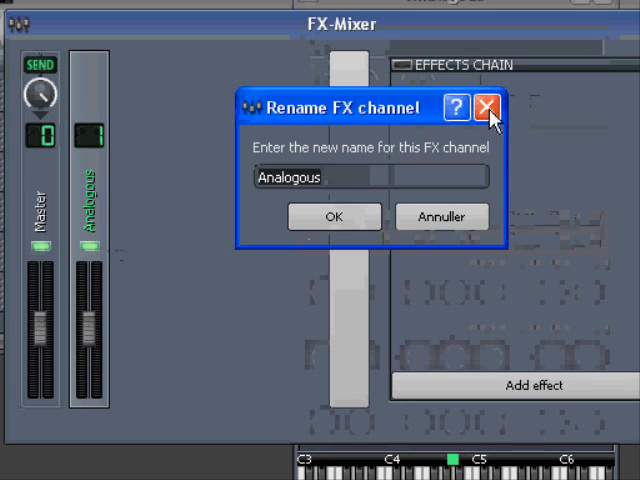
click(492, 108)
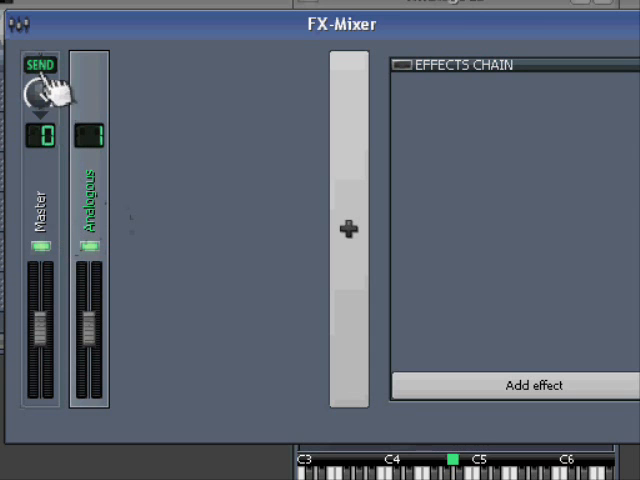
mouse_move(78, 90)
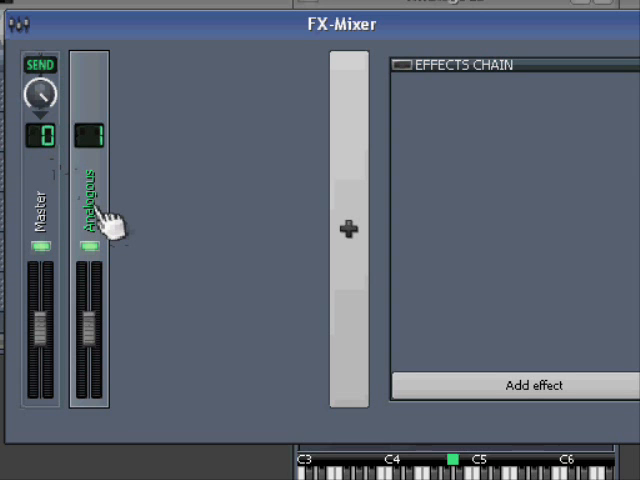
mouse_move(604, 210)
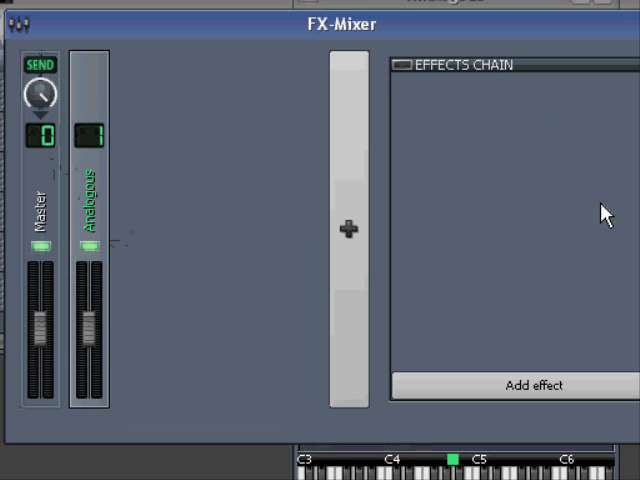
mouse_move(564, 122)
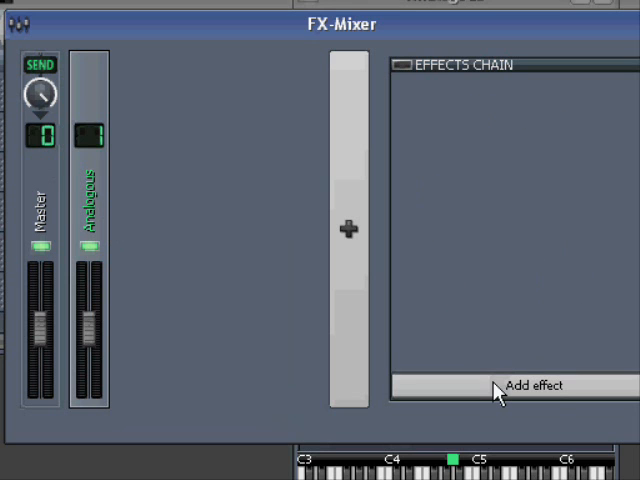
click(530, 386)
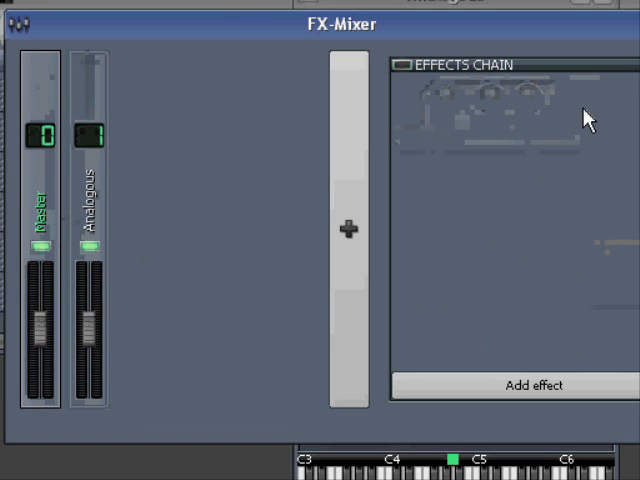
mouse_move(168, 276)
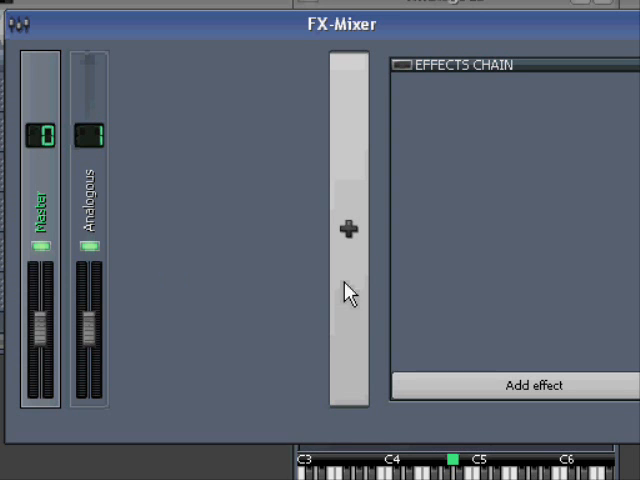
mouse_move(358, 250)
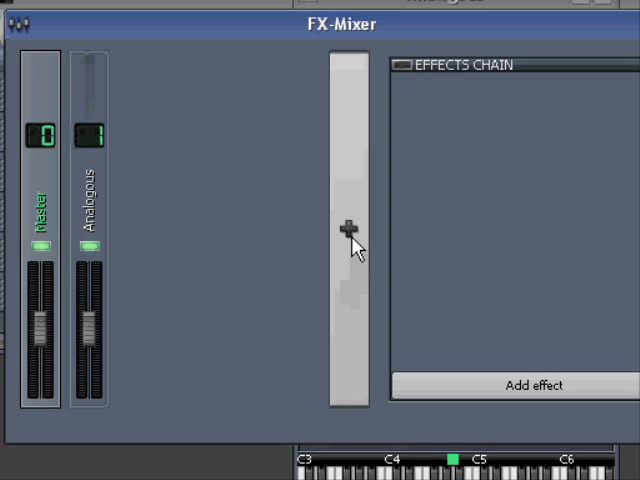
Add a third channel, FX 2, beside Master and Analogous with the + button.
click(348, 228)
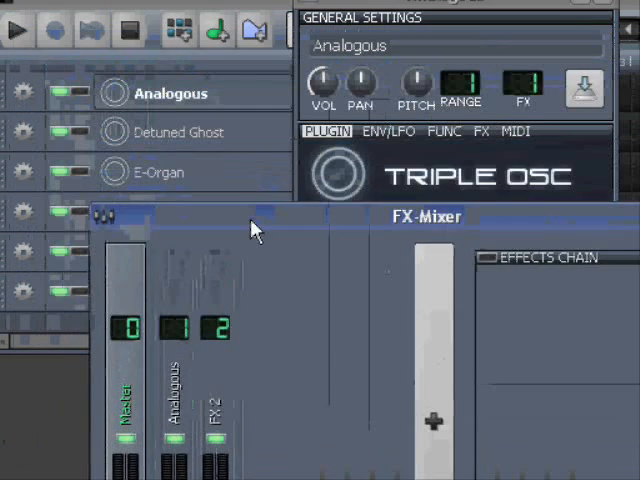
double_click(178, 132)
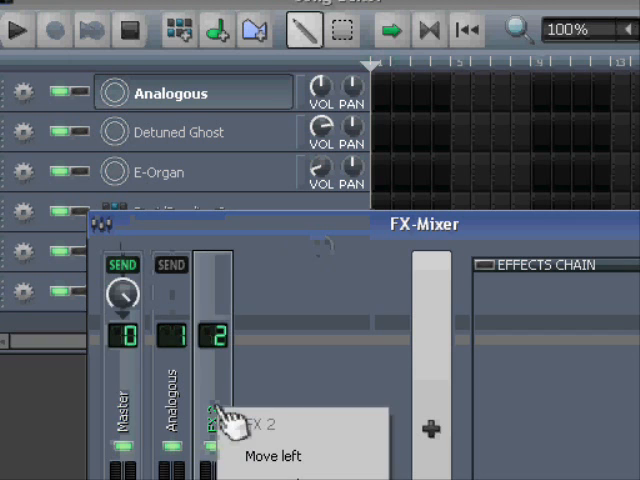
Rename the FX 2 channel to 'Detuned Ghost' and confirm.
click(230, 430)
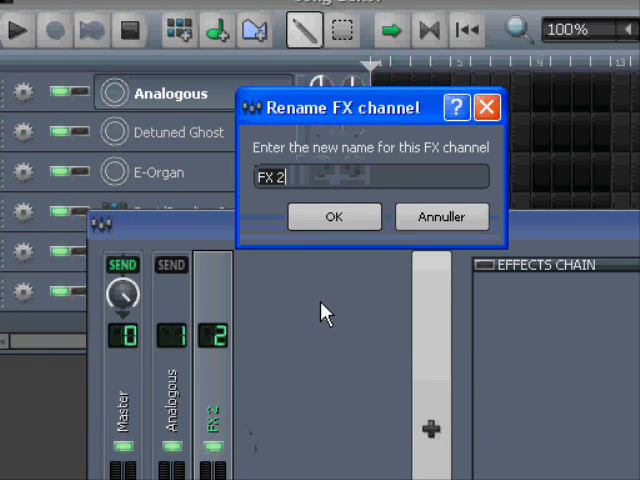
text(Detuned Ghost)
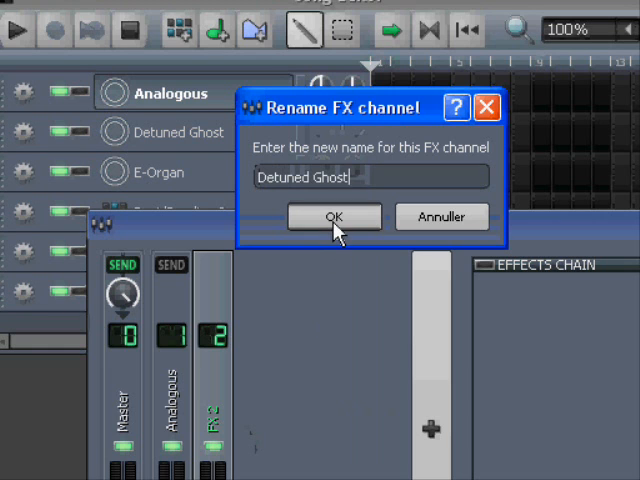
click(334, 216)
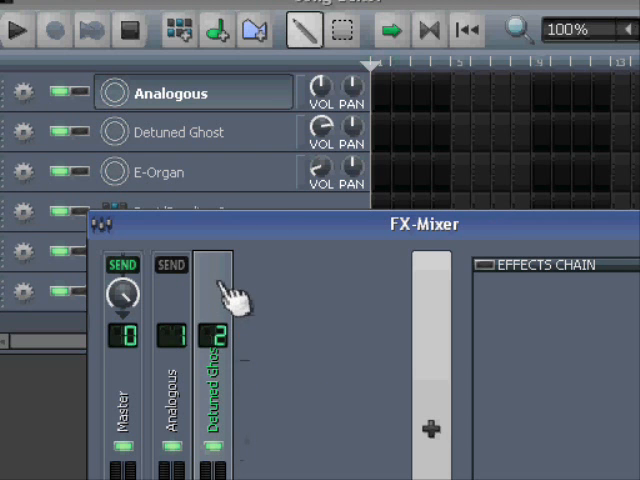
mouse_move(324, 356)
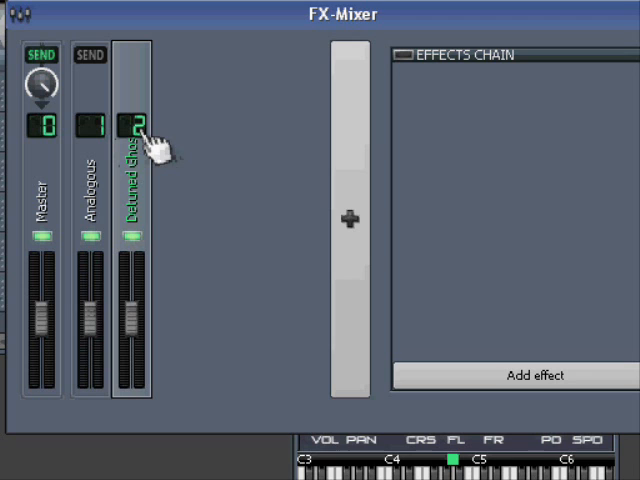
mouse_move(196, 244)
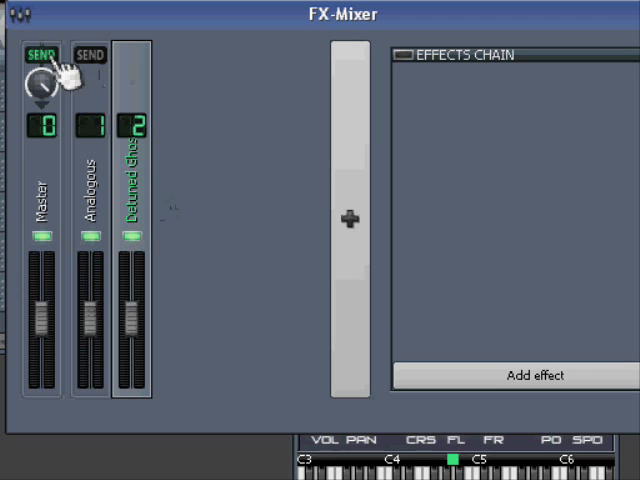
mouse_move(144, 204)
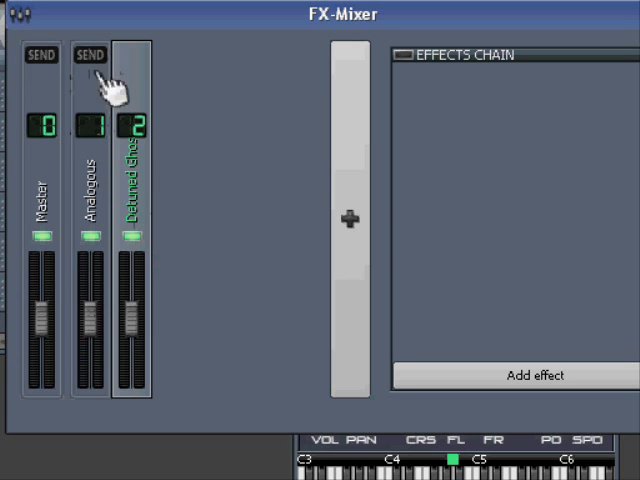
Enable Detuned Ghost's SEND to the Analogous channel and adjust that send knob.
click(88, 56)
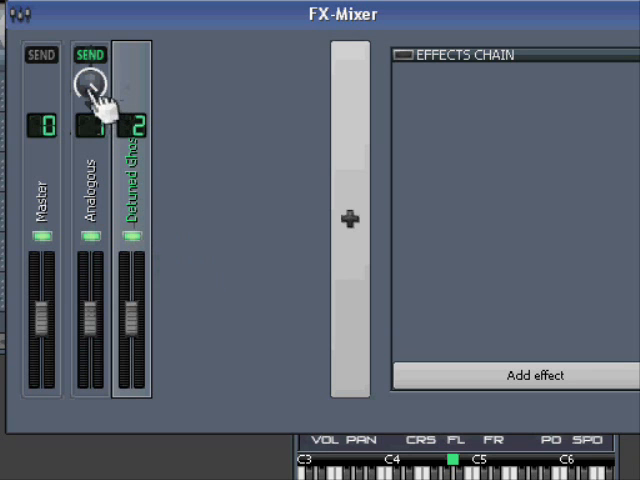
drag(92, 82, 96, 100)
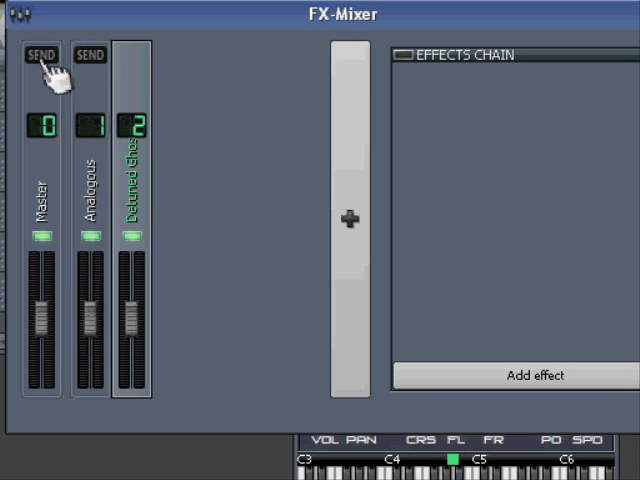
Enable Detuned Ghost's SEND to Master and switch its send to Analogous off.
click(40, 54)
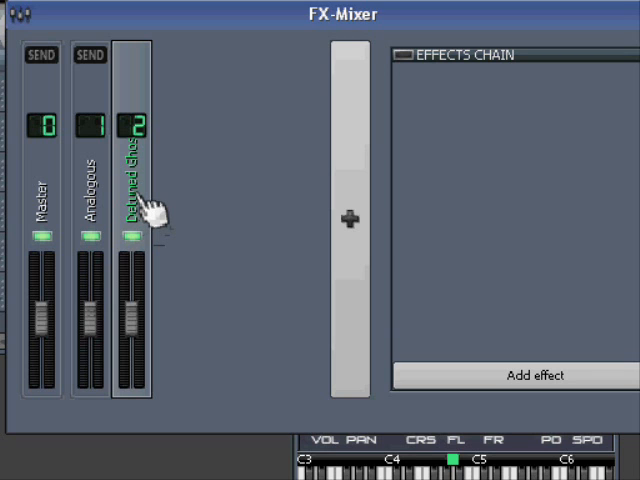
mouse_move(100, 64)
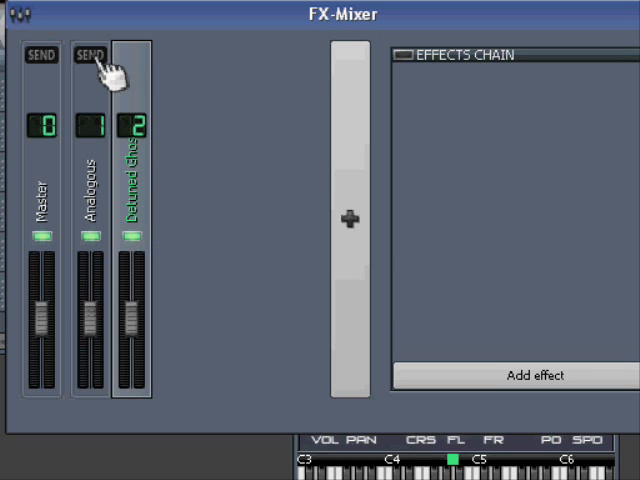
mouse_move(150, 224)
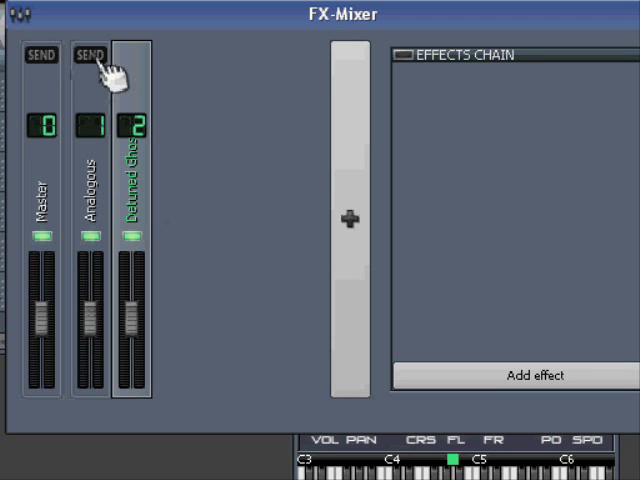
click(92, 56)
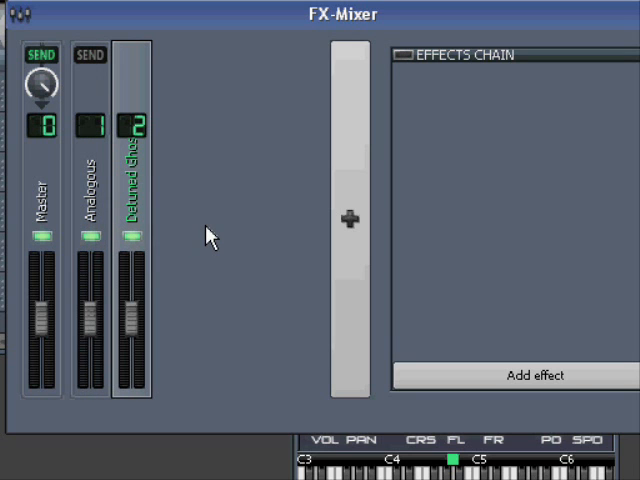
mouse_move(92, 238)
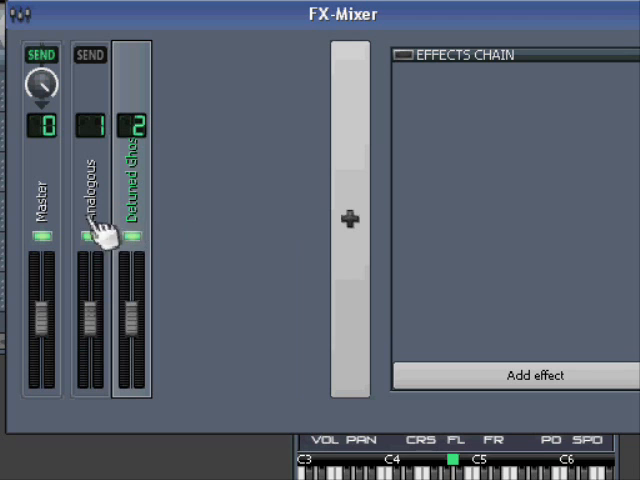